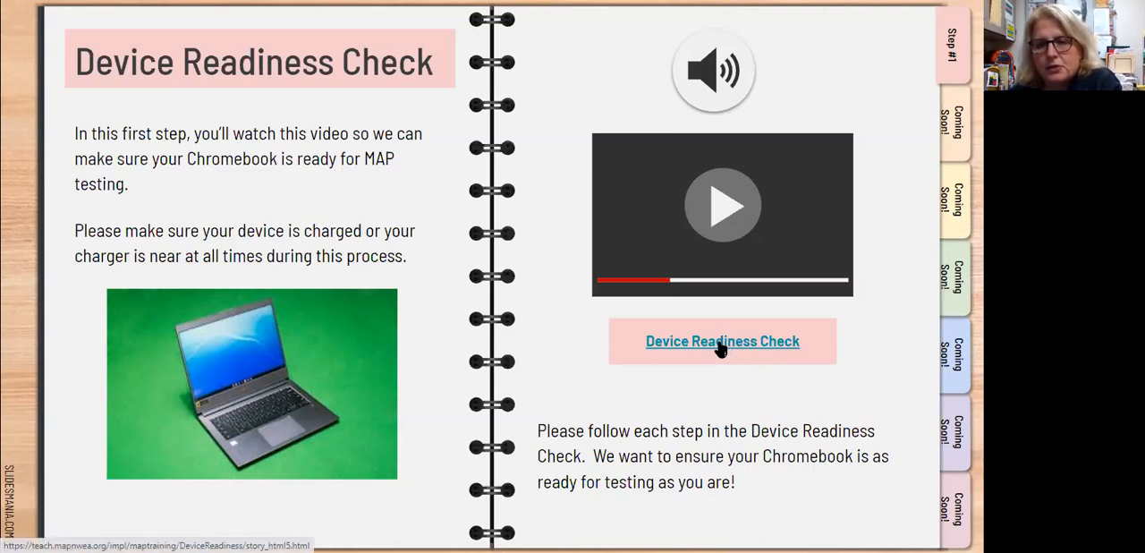
Follow the 'Device Readiness Check' link on the slide to launch the MAP training module
click(722, 340)
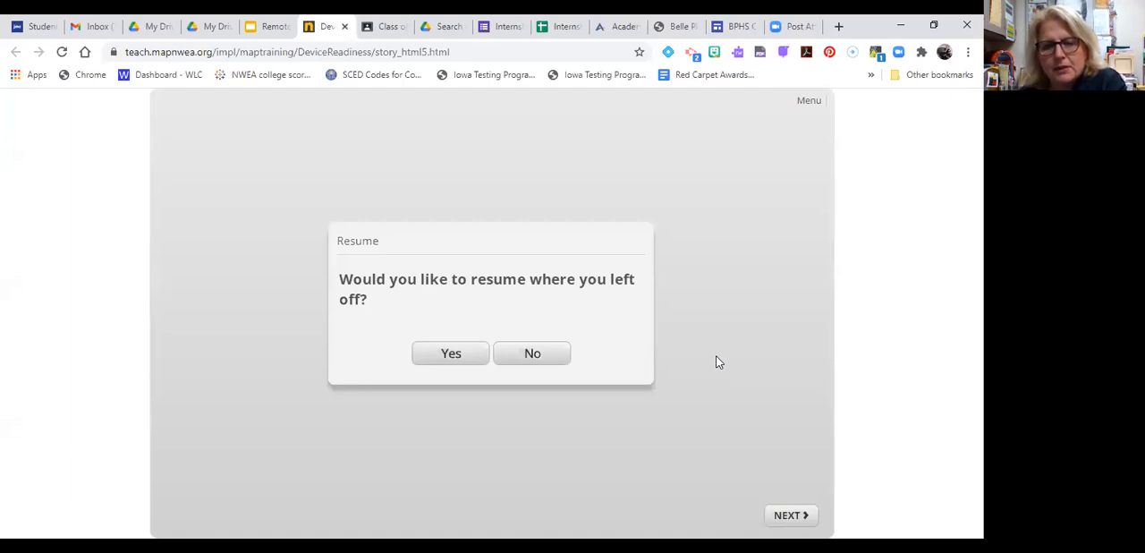
mouse_move(523, 360)
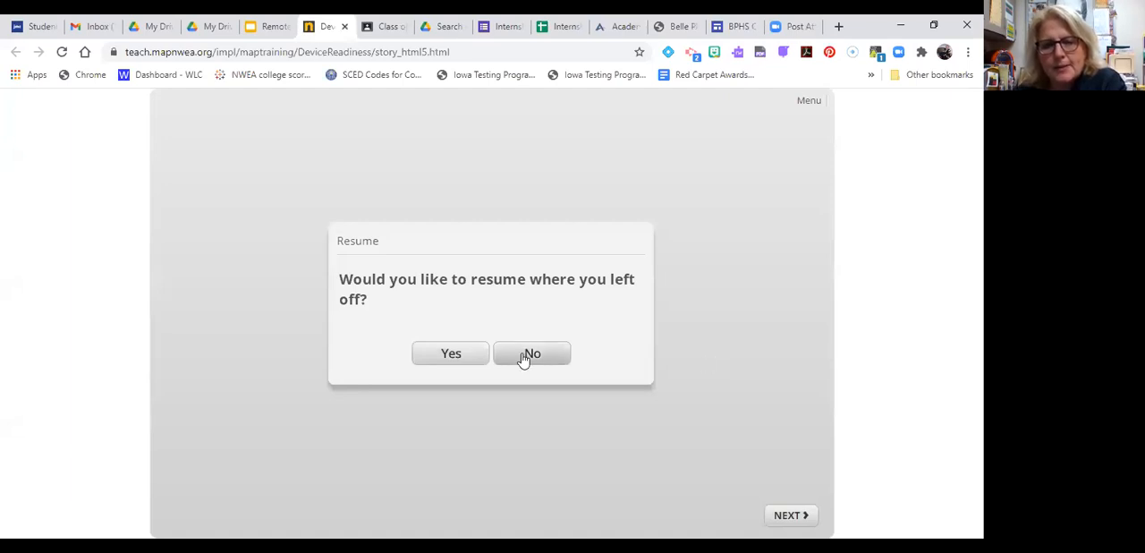
Decline to resume so the training restarts from its title screen
click(532, 354)
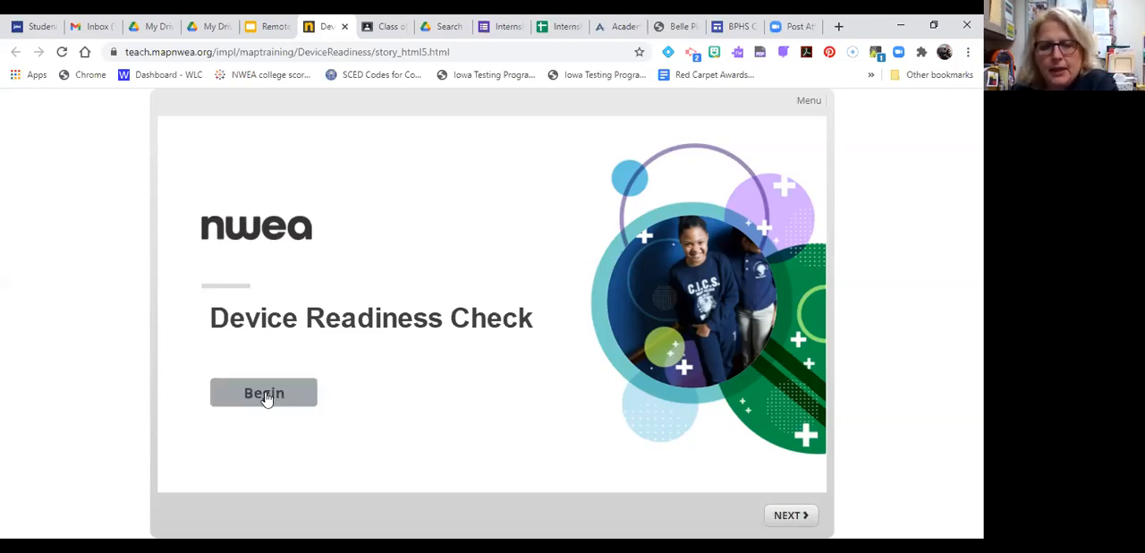
Begin the training and acknowledge the MAP Growth introductory slide
click(263, 391)
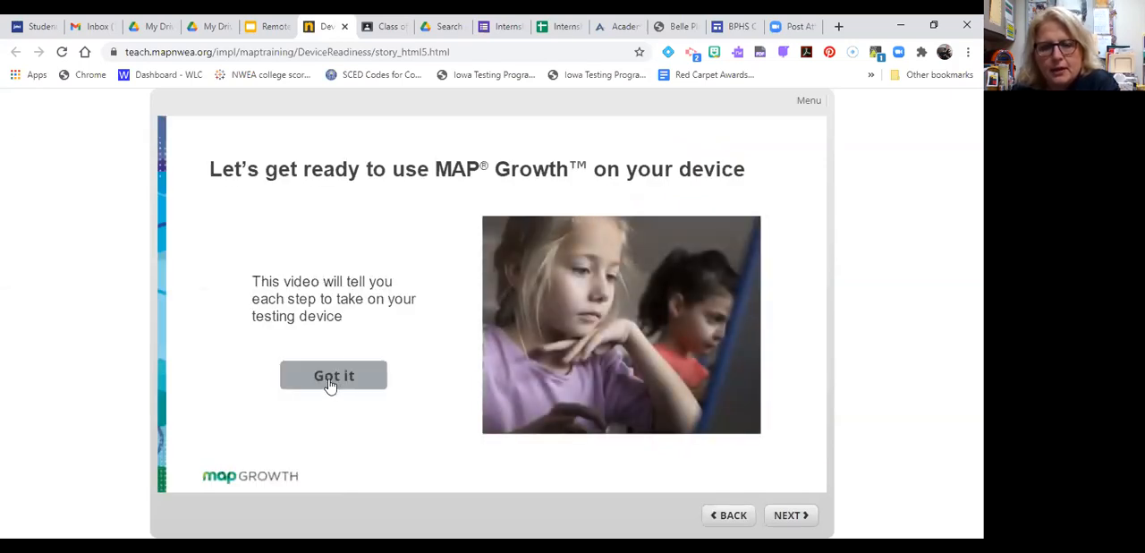
click(332, 376)
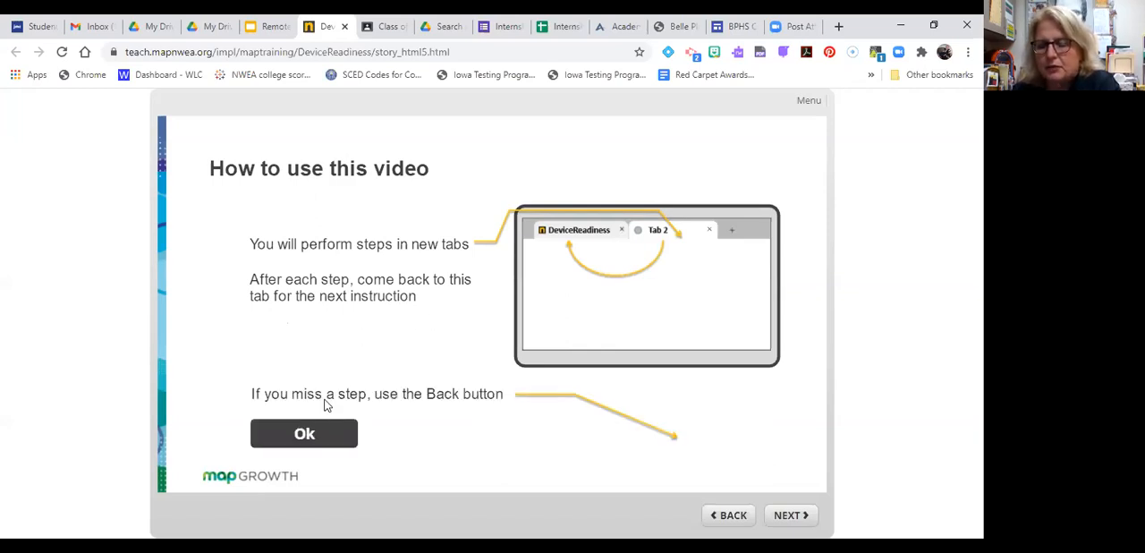
mouse_move(819, 522)
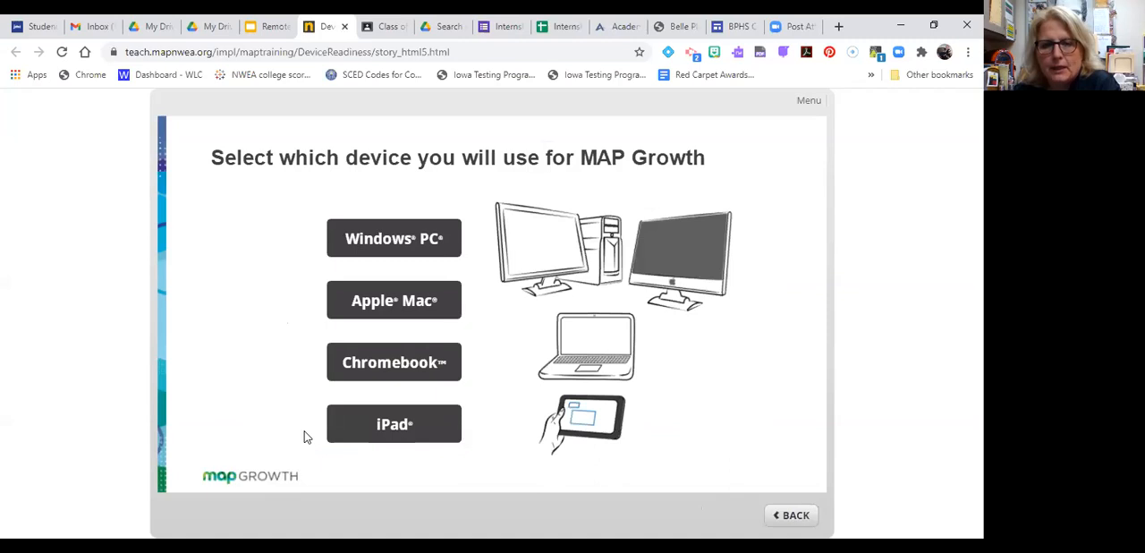
mouse_move(304, 238)
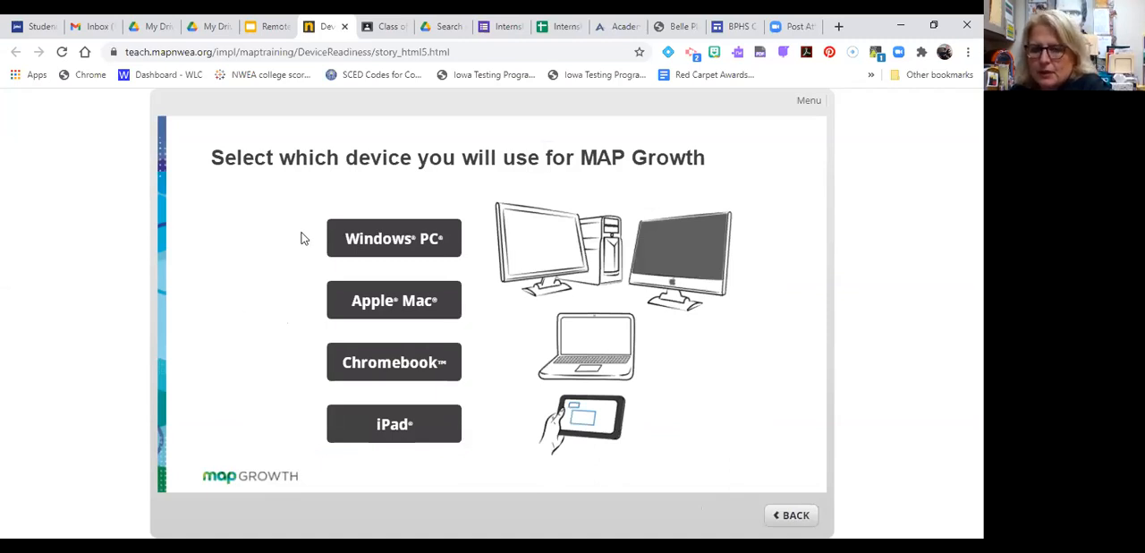
mouse_move(390, 360)
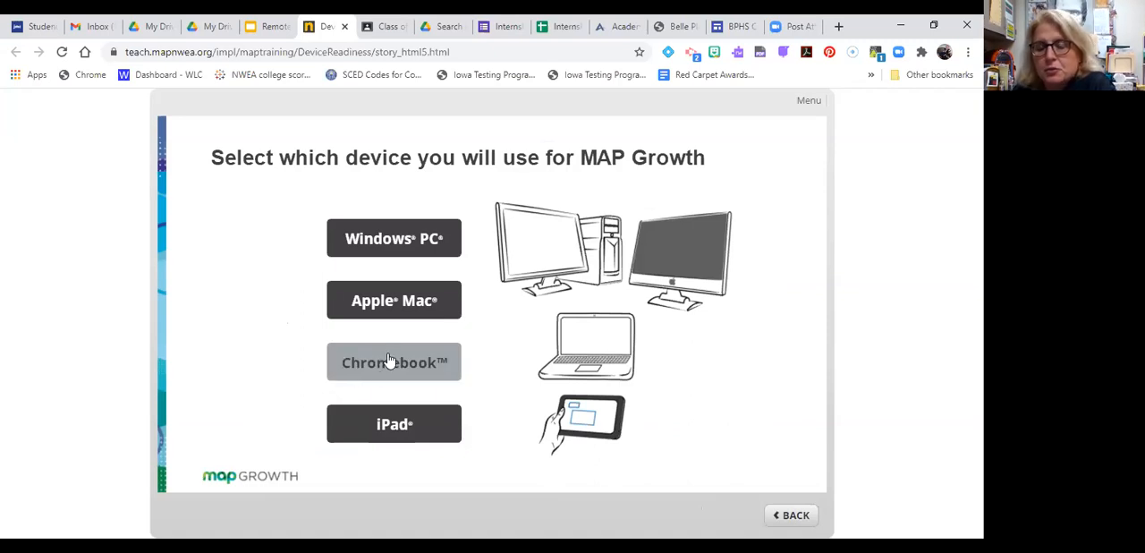
mouse_move(382, 357)
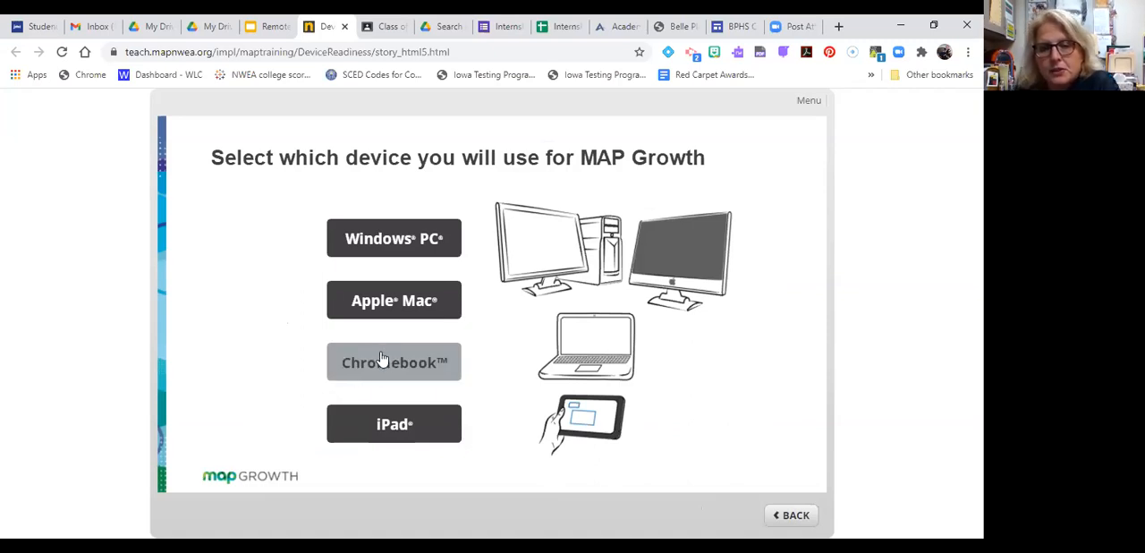
mouse_move(376, 415)
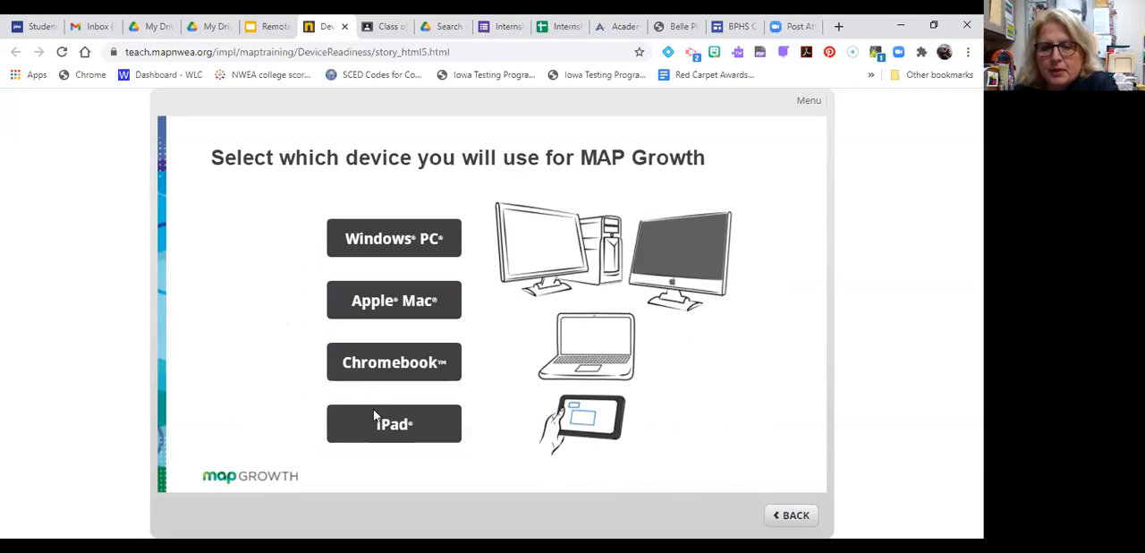
mouse_move(404, 368)
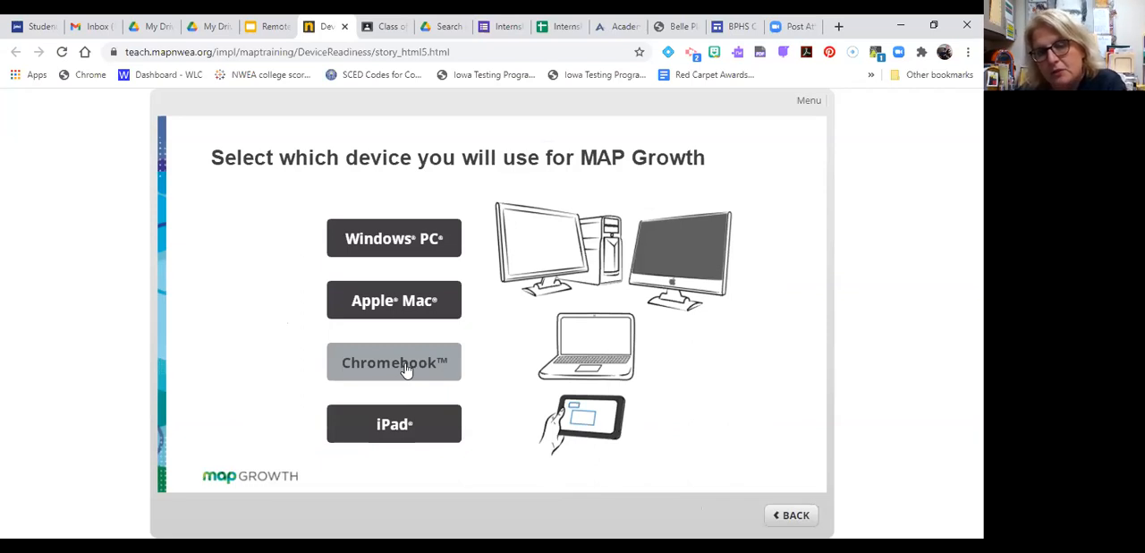
mouse_move(383, 351)
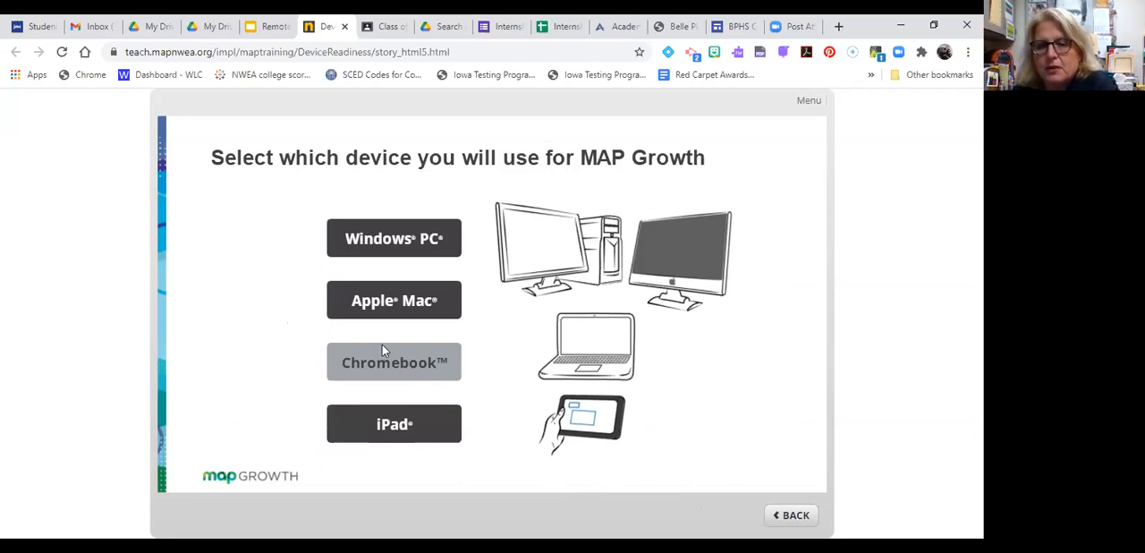
mouse_move(380, 365)
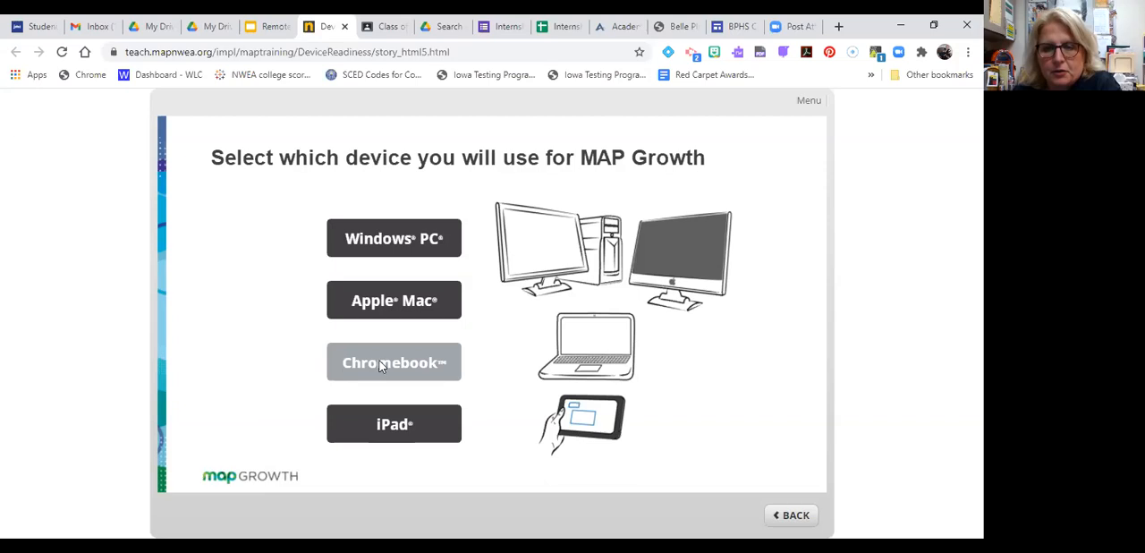
Choose Chromebook as the device for MAP Growth testing
click(393, 361)
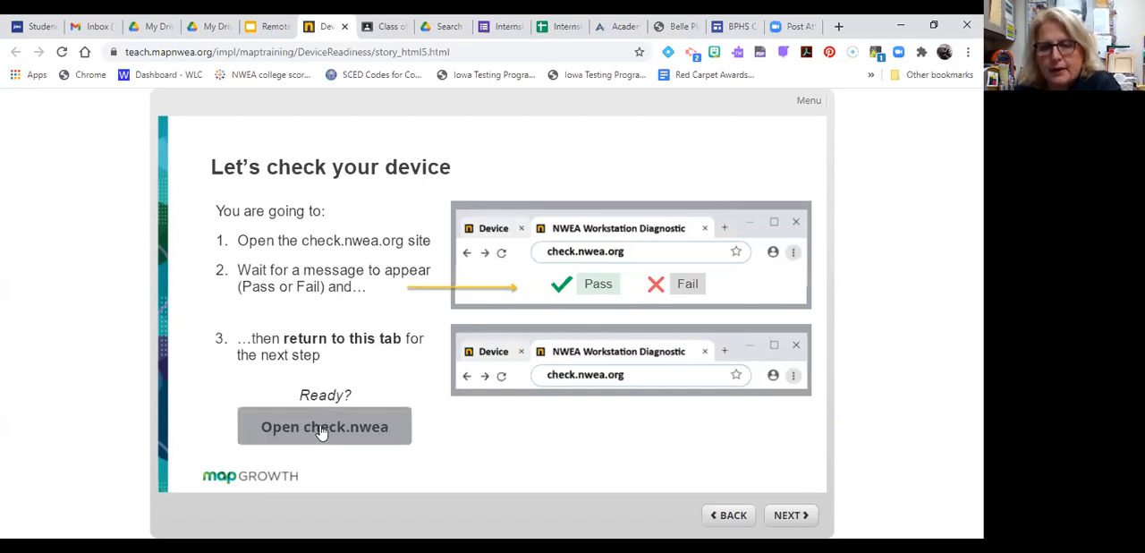
Run the check.nwea.org diagnostic and review the passed device, allow list and network results
click(326, 426)
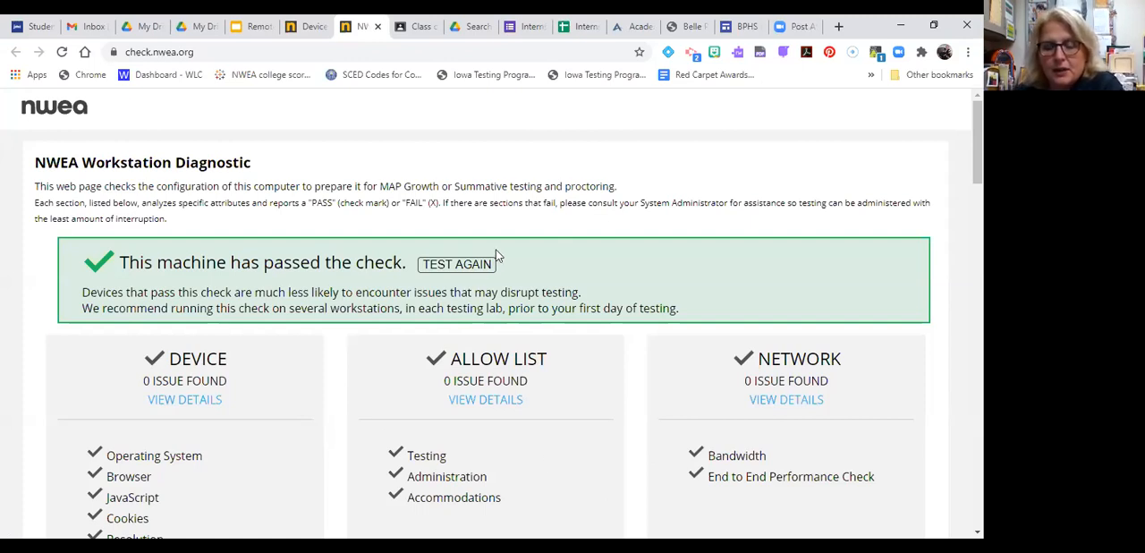
mouse_move(191, 243)
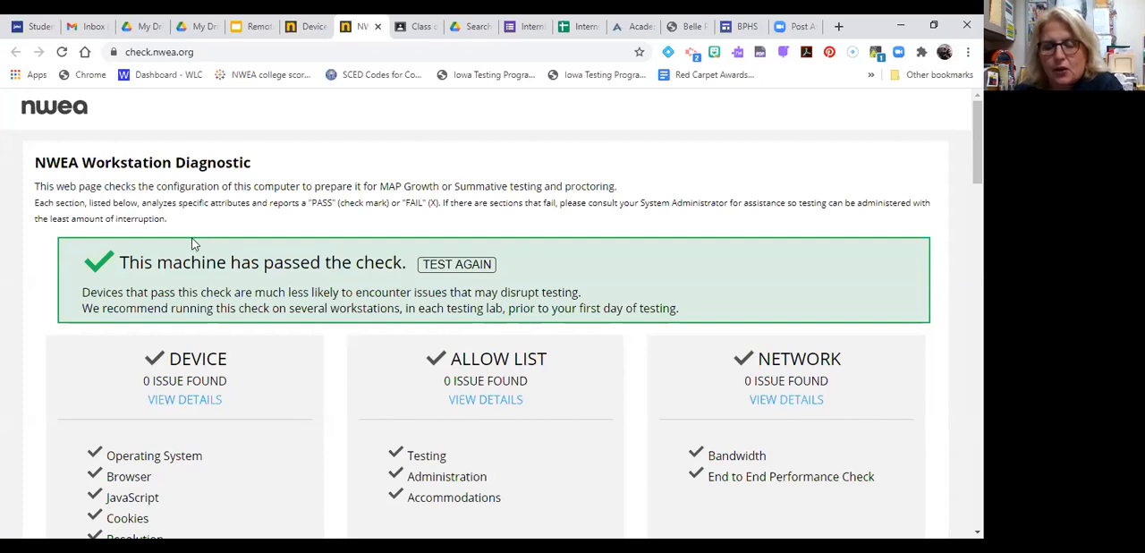
mouse_move(106, 234)
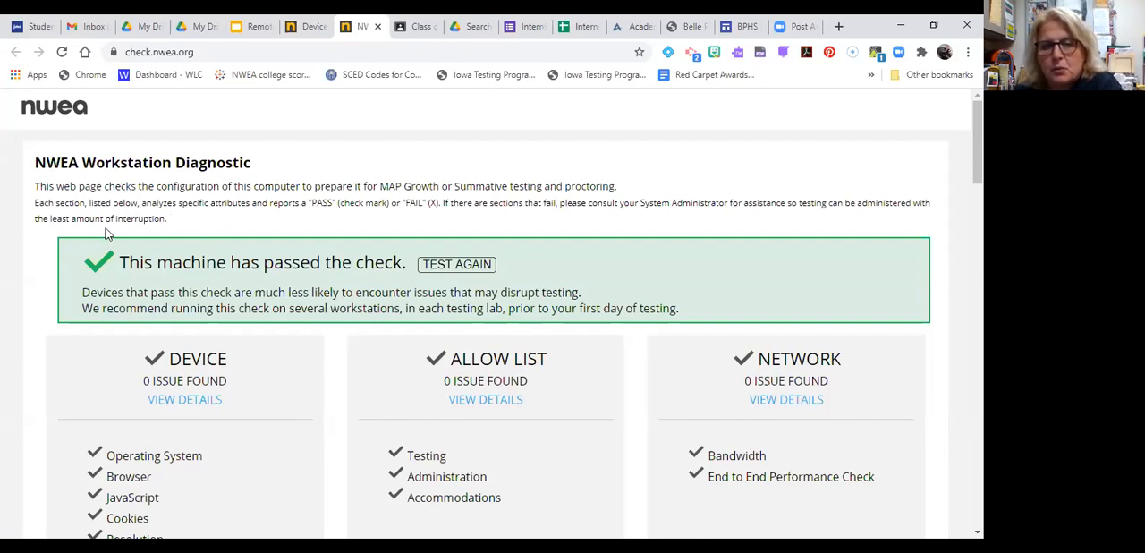
mouse_move(551, 206)
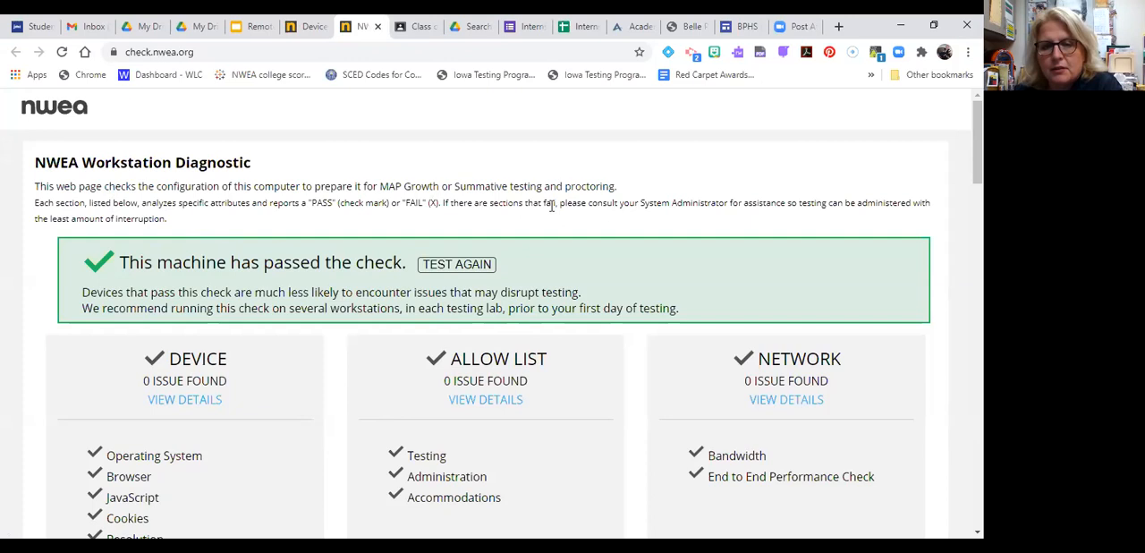
mouse_move(712, 227)
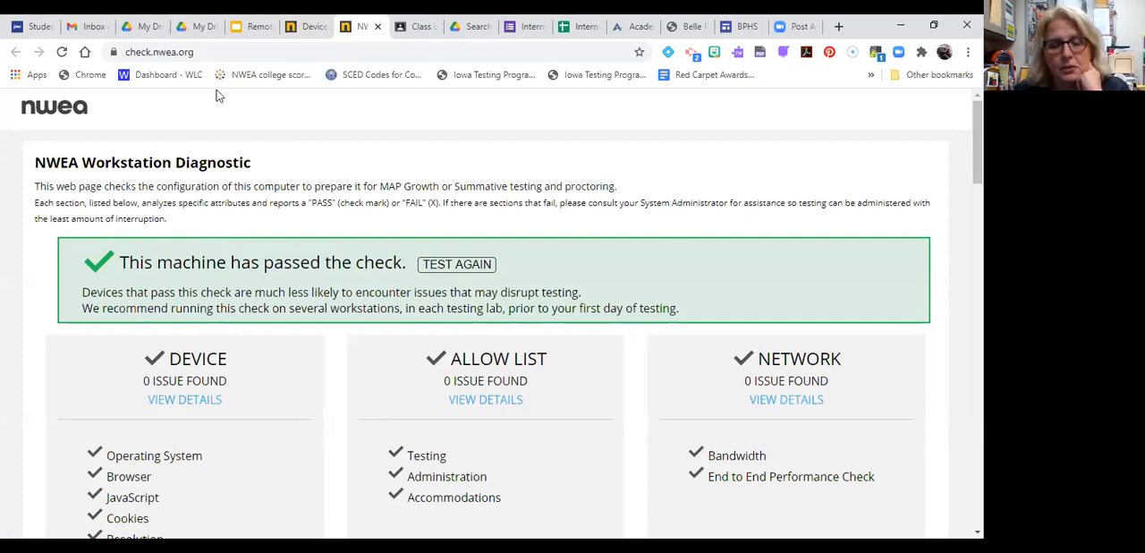
scroll(down, 3)
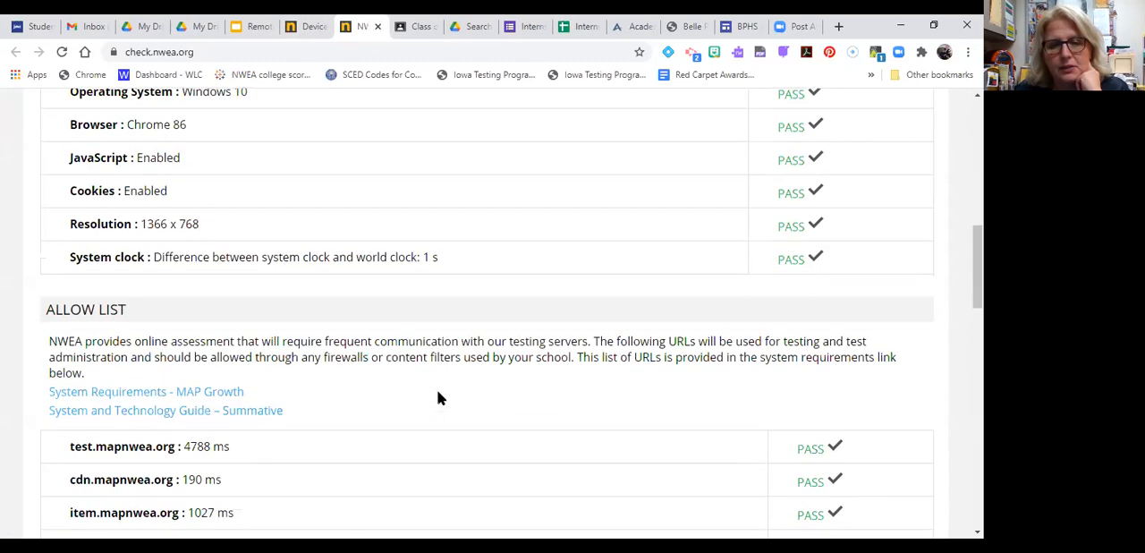
scroll(up, 3)
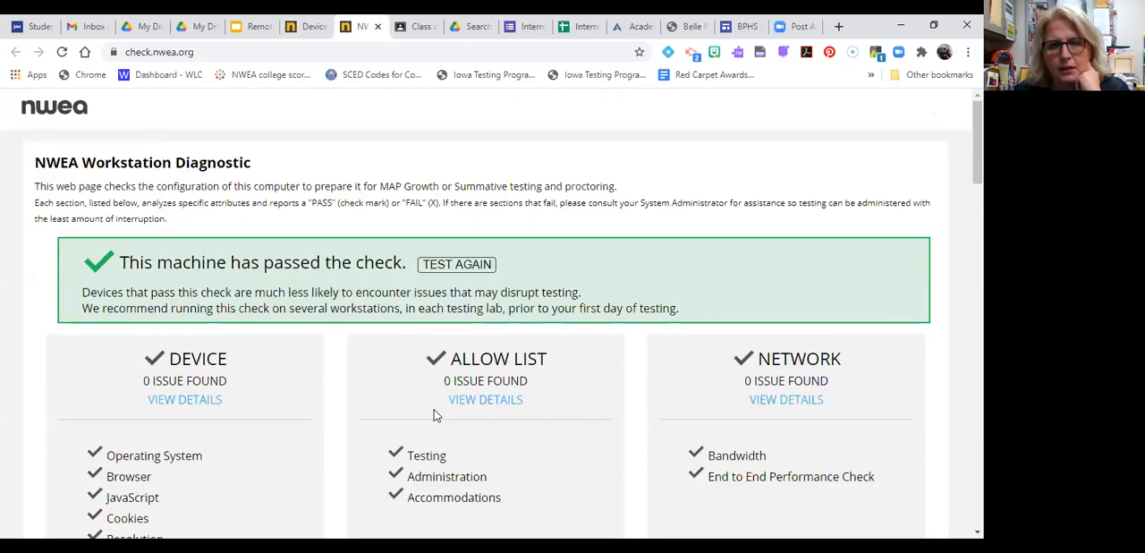
mouse_move(404, 111)
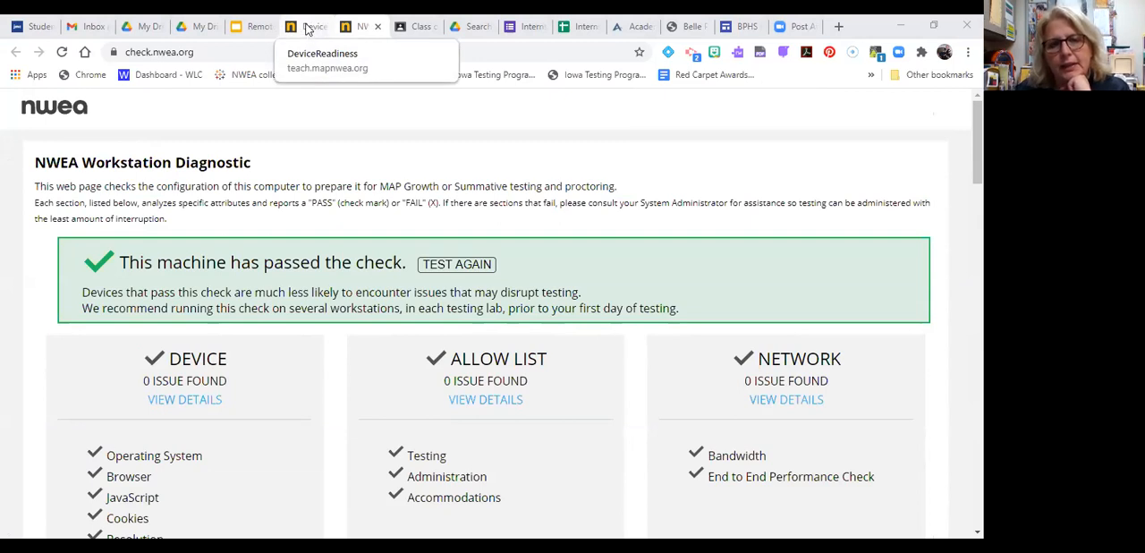
Return to the training, report the machine passed, and continue to the next check
click(308, 25)
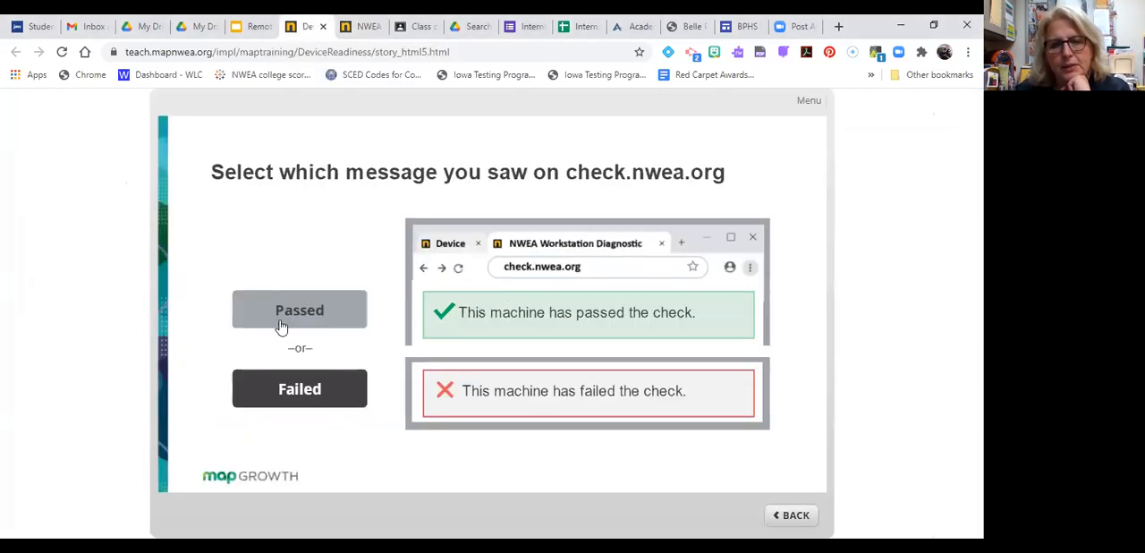
click(299, 309)
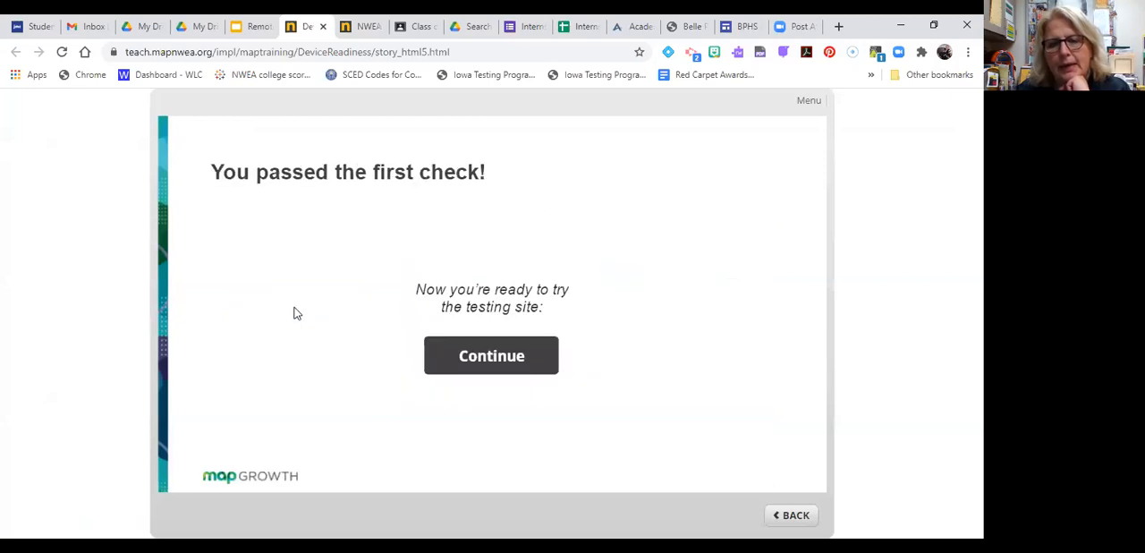
mouse_move(754, 404)
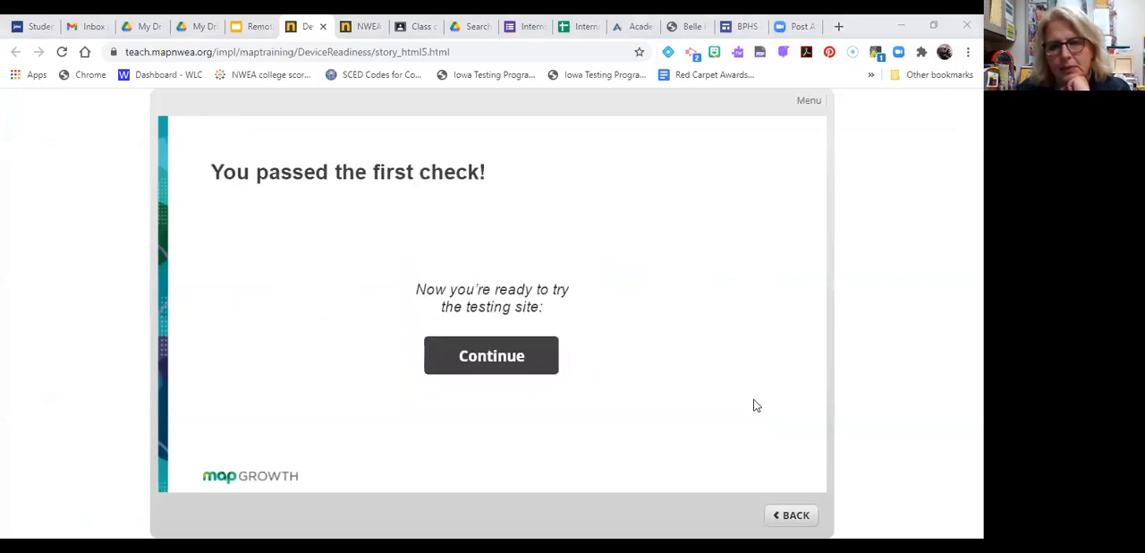
mouse_move(479, 358)
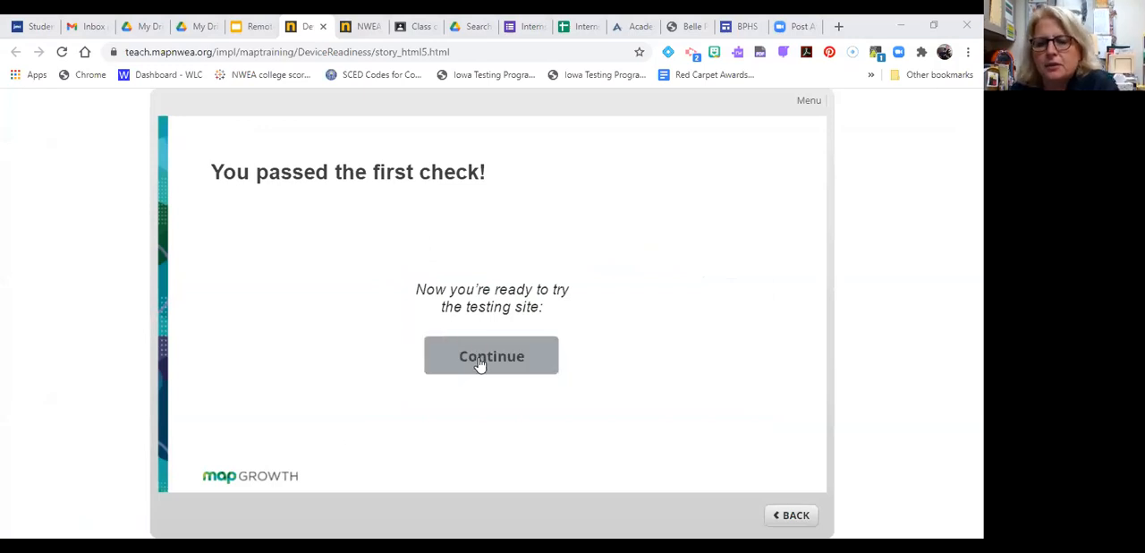
mouse_move(486, 362)
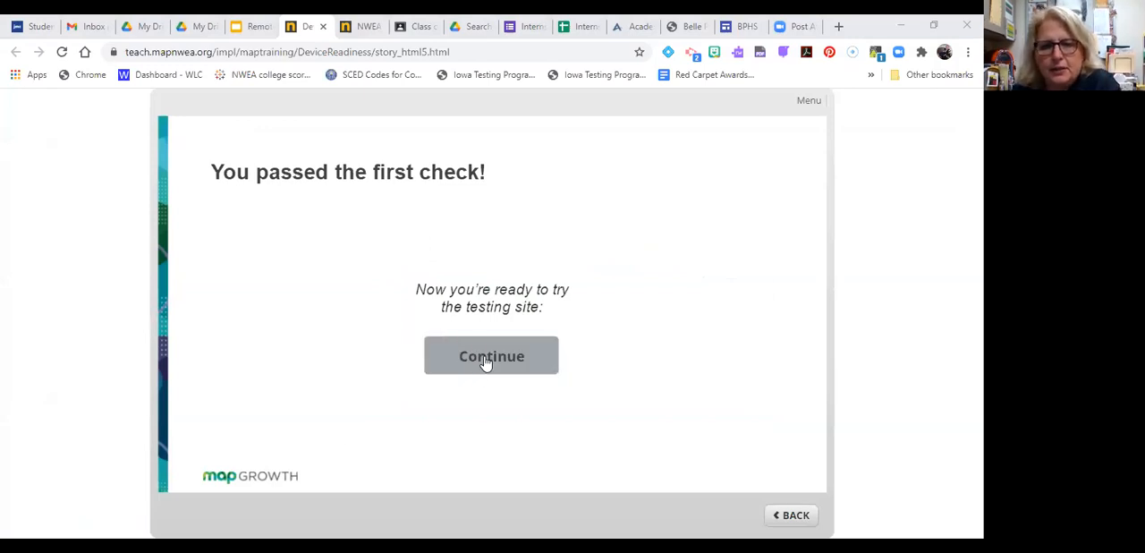
click(490, 356)
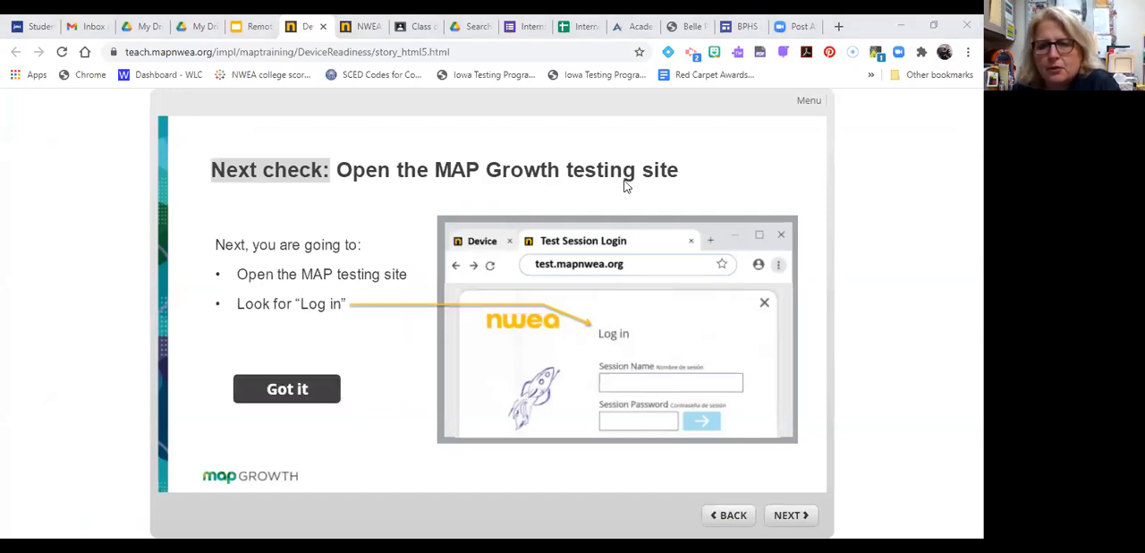
mouse_move(597, 372)
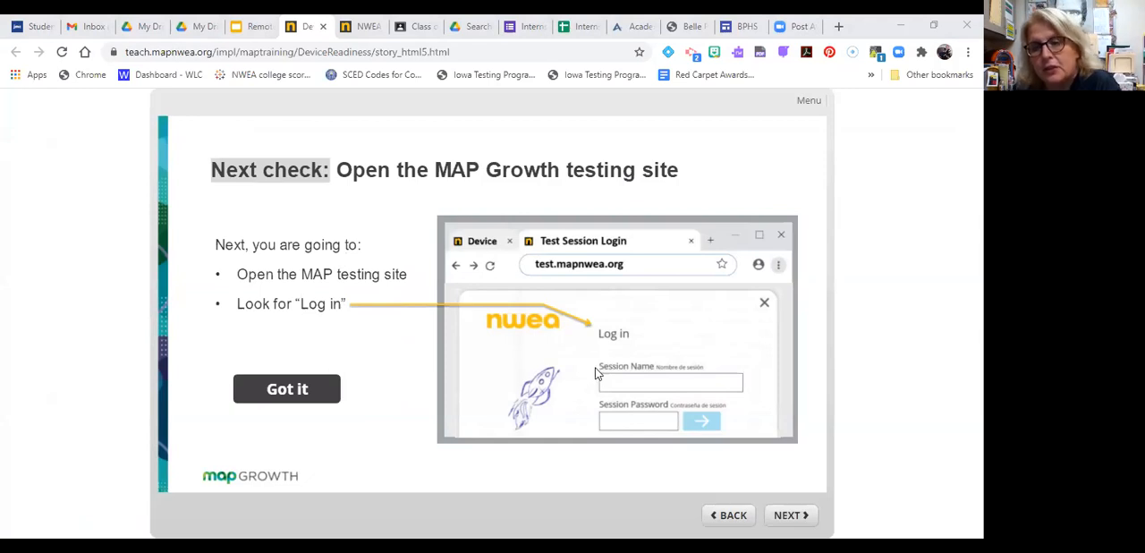
mouse_move(548, 298)
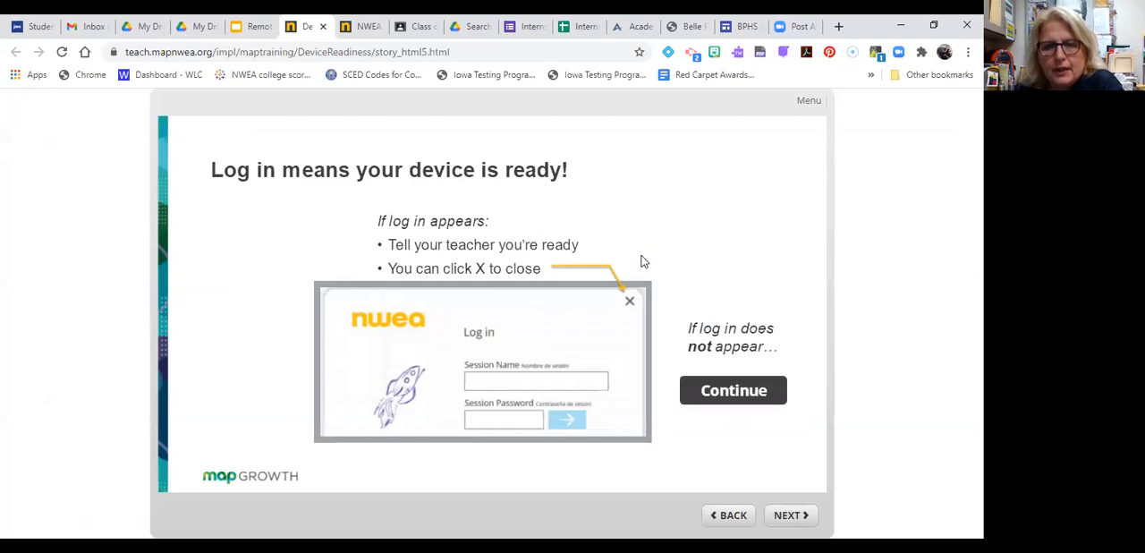
mouse_move(594, 307)
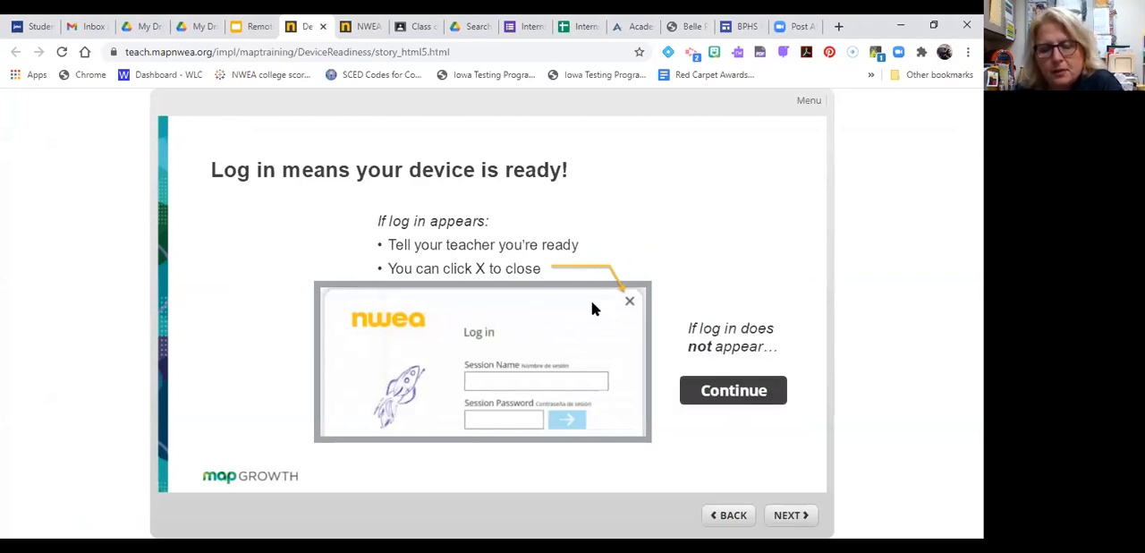
mouse_move(745, 361)
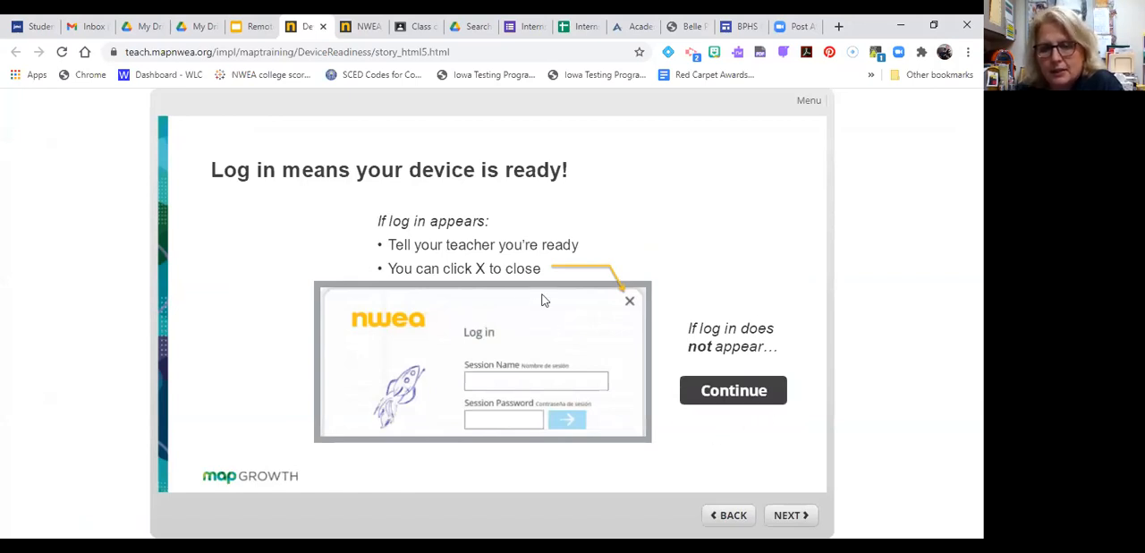
mouse_move(483, 467)
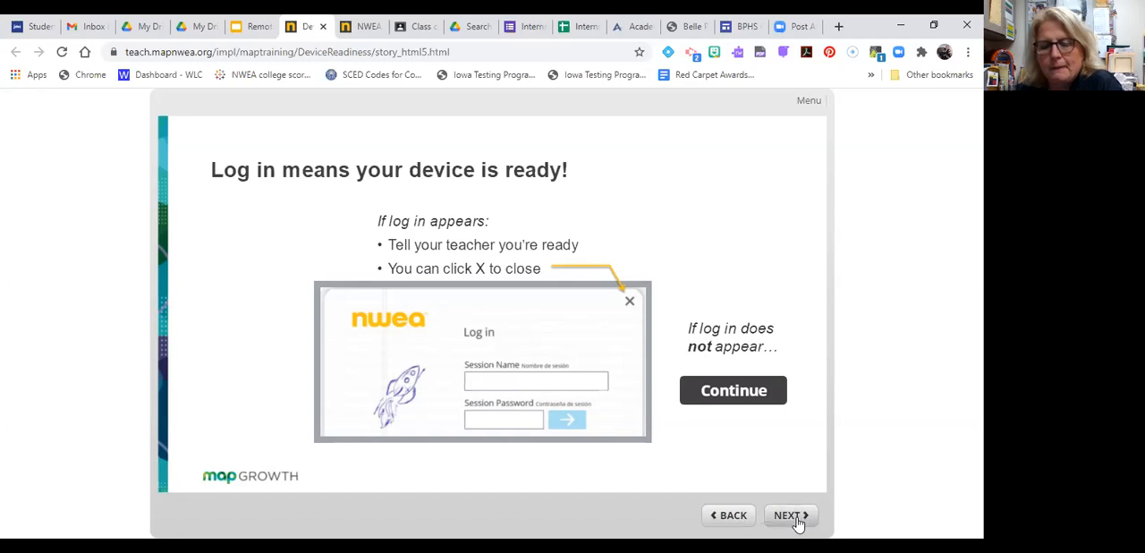
click(795, 515)
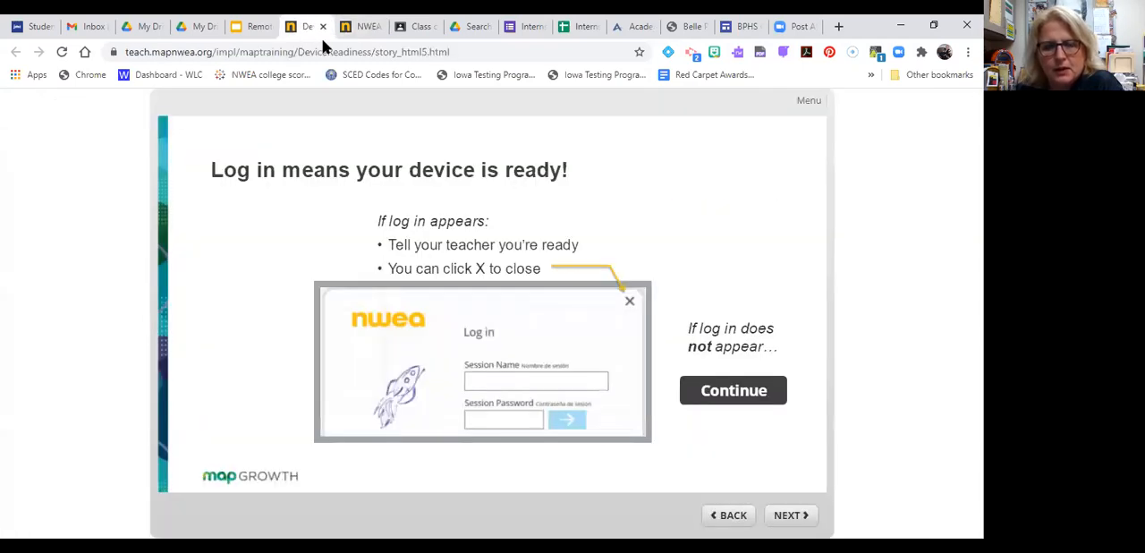
mouse_move(415, 191)
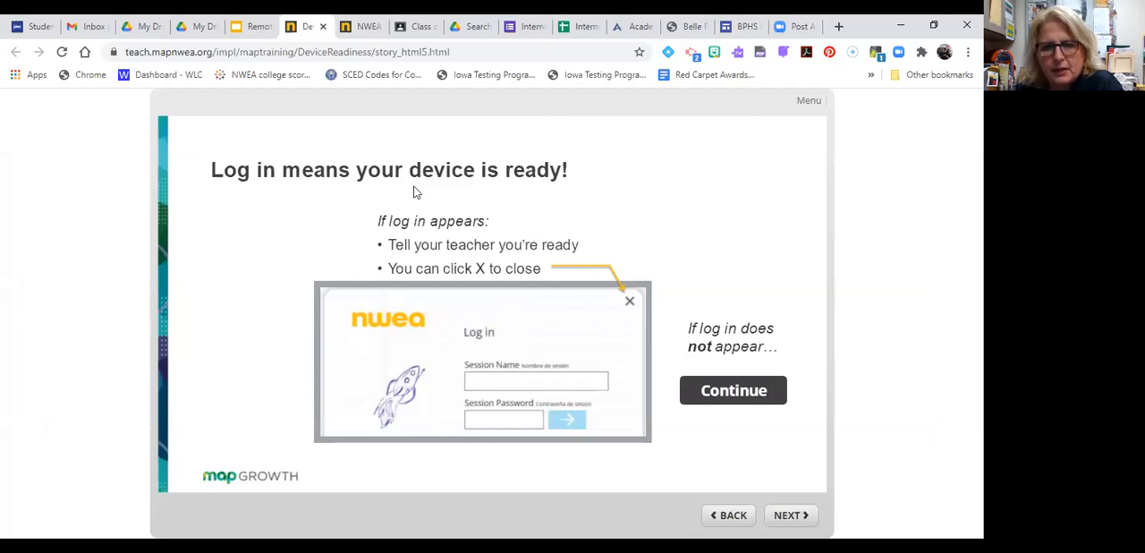
mouse_move(699, 501)
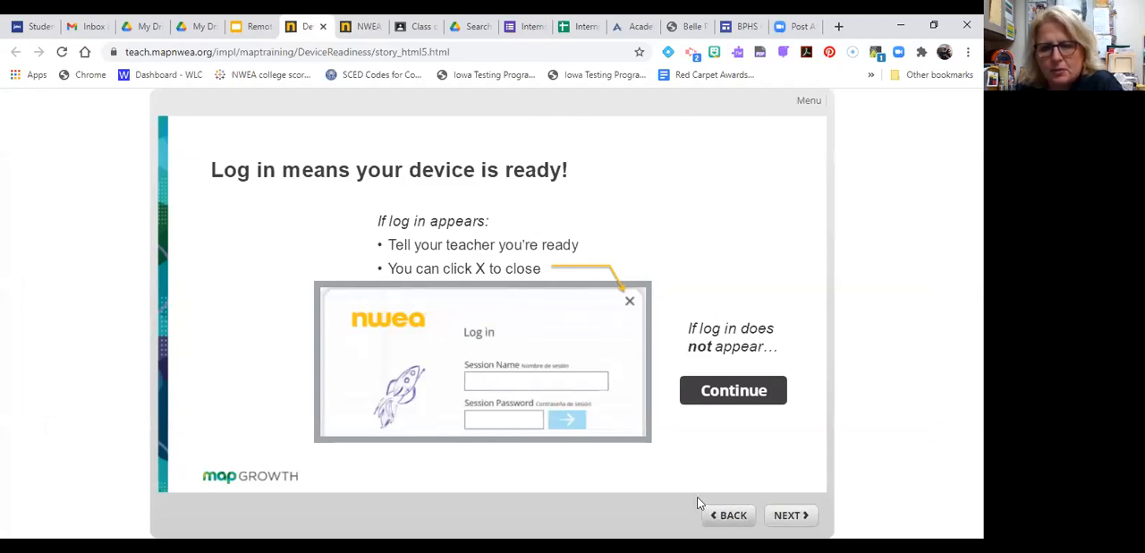
mouse_move(733, 516)
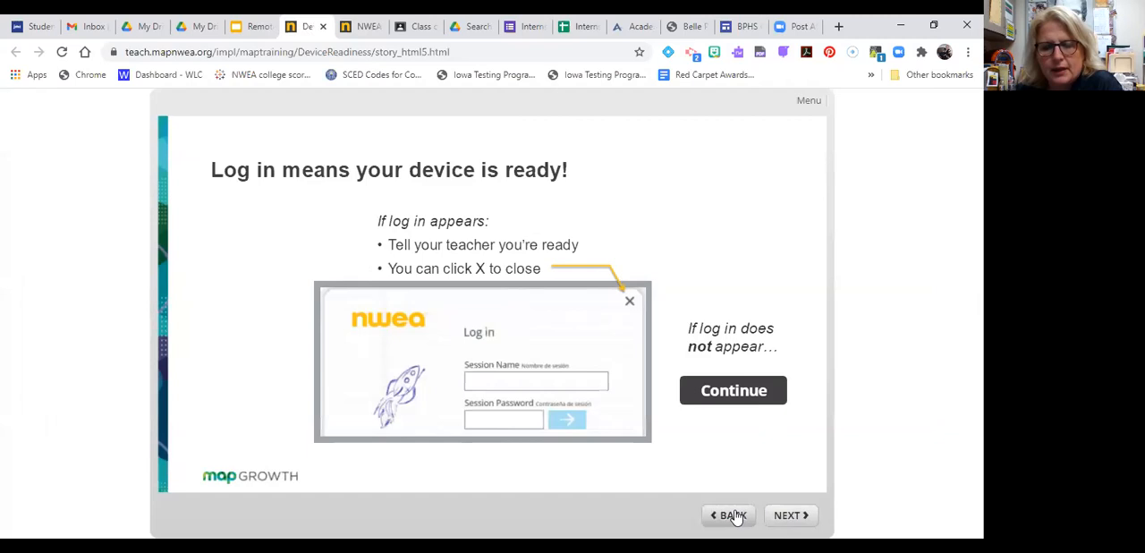
click(789, 516)
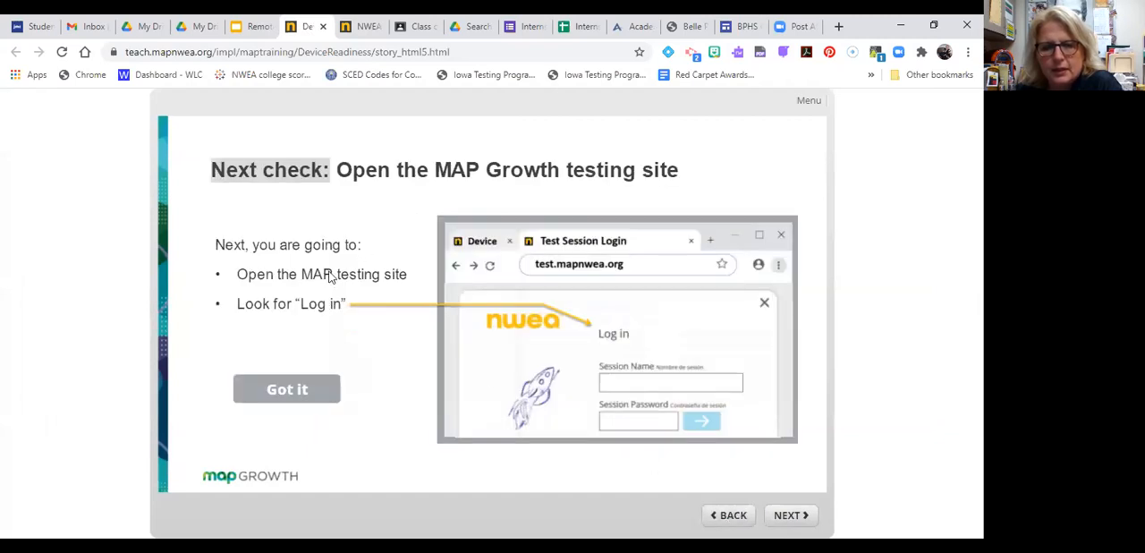
mouse_move(387, 279)
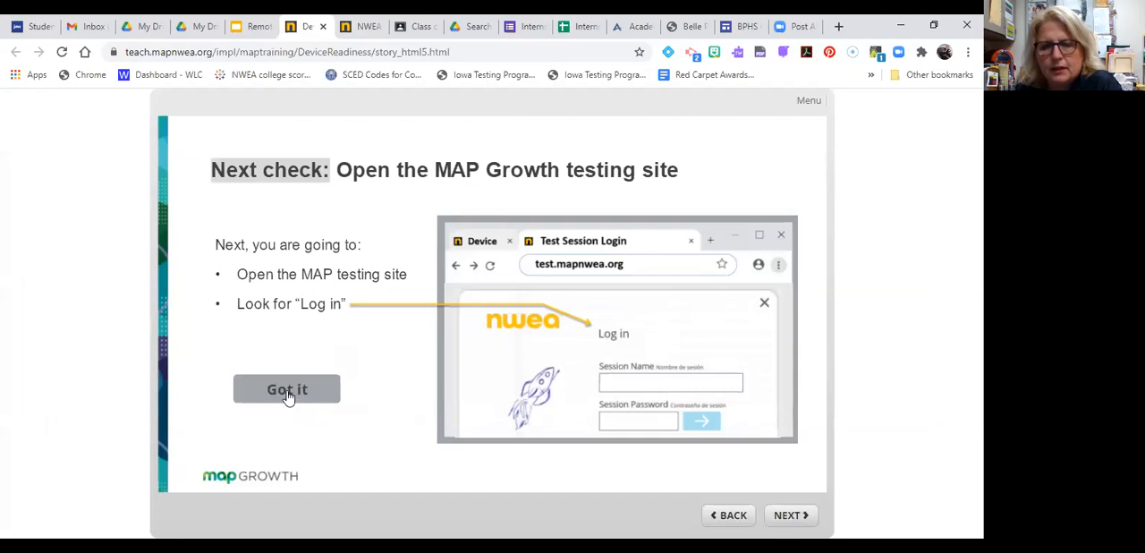
Acknowledge the next check instructions and view the 'If log in does not appear' guidance
click(286, 390)
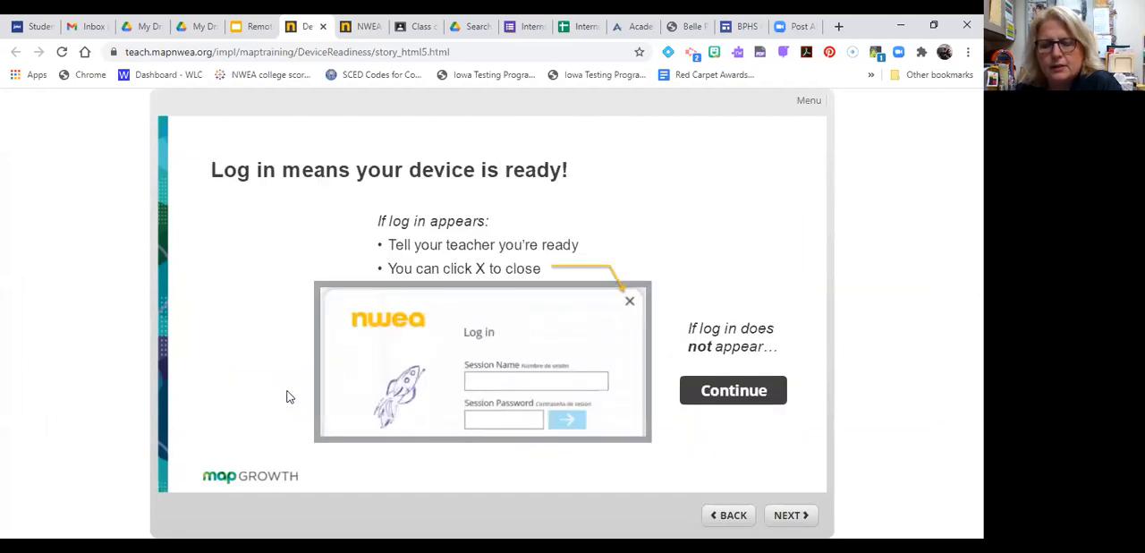
mouse_move(551, 237)
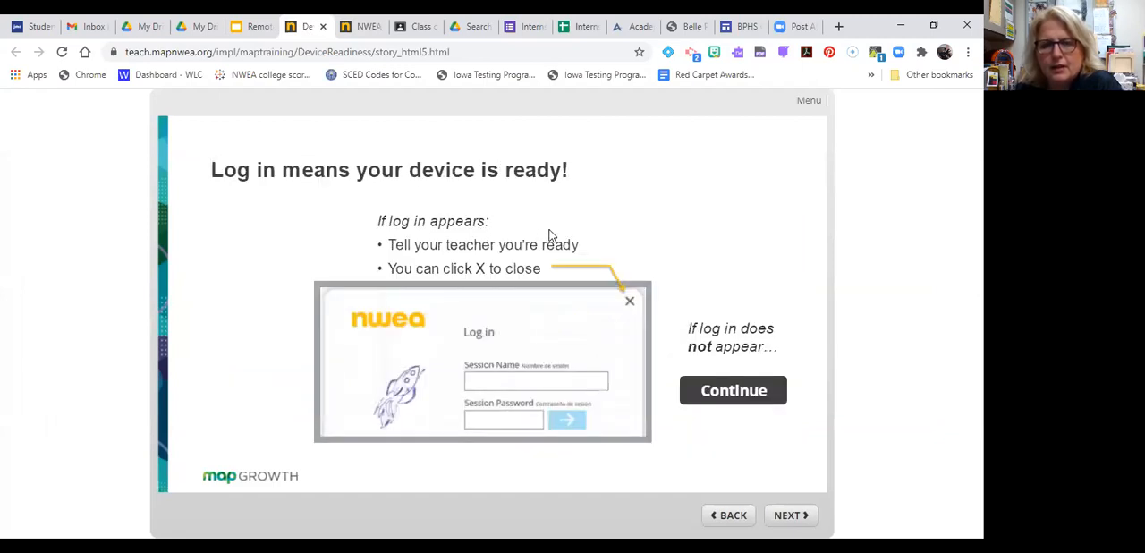
mouse_move(659, 315)
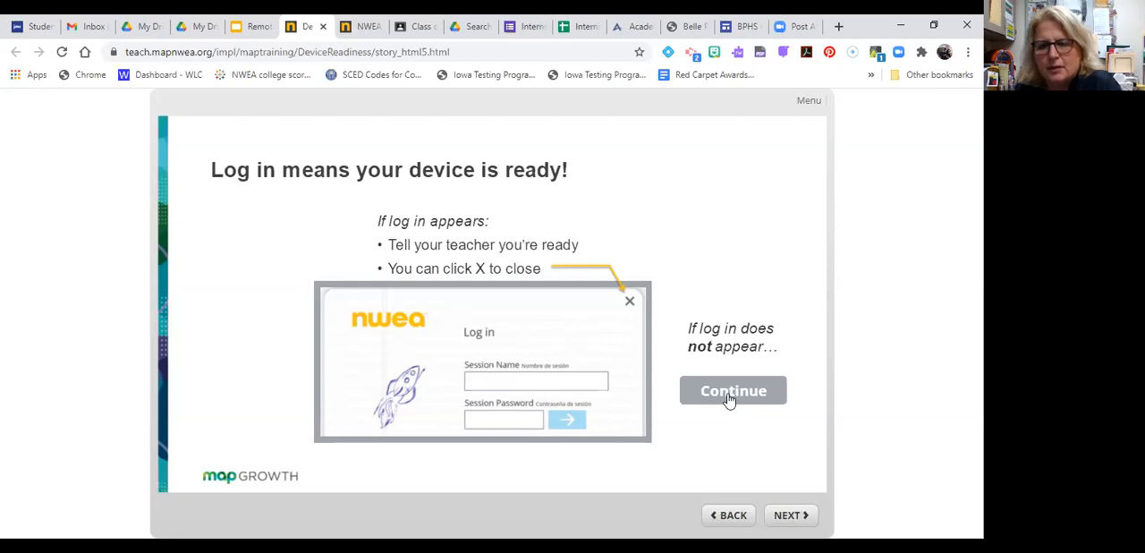
mouse_move(365, 293)
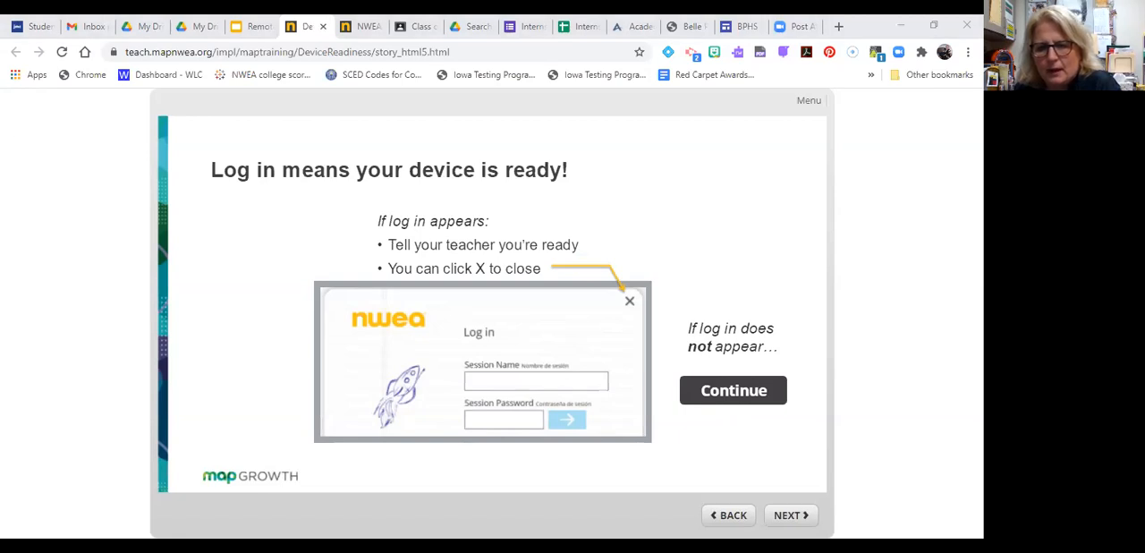
click(733, 390)
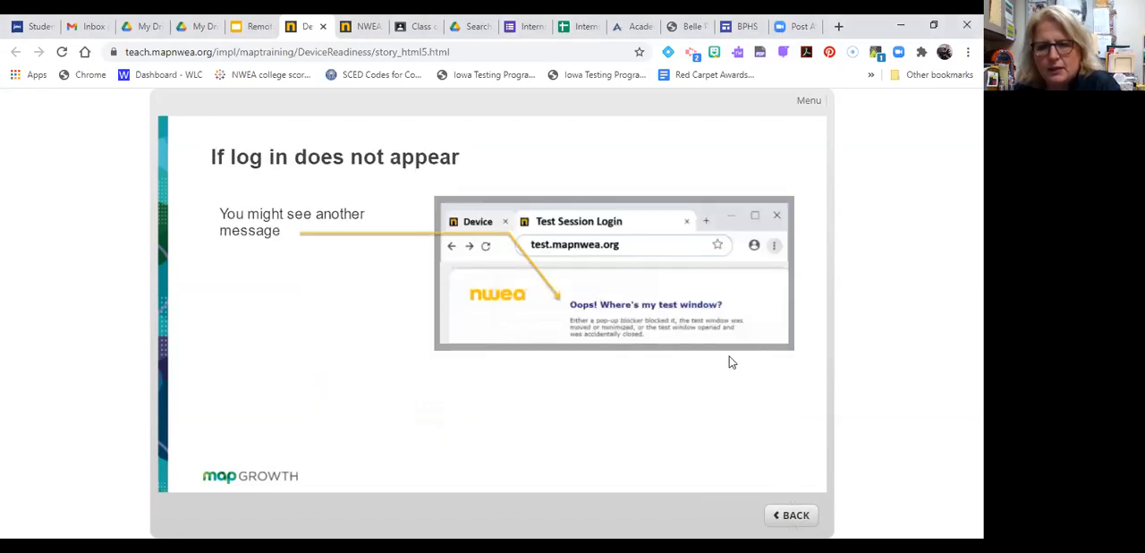
mouse_move(666, 314)
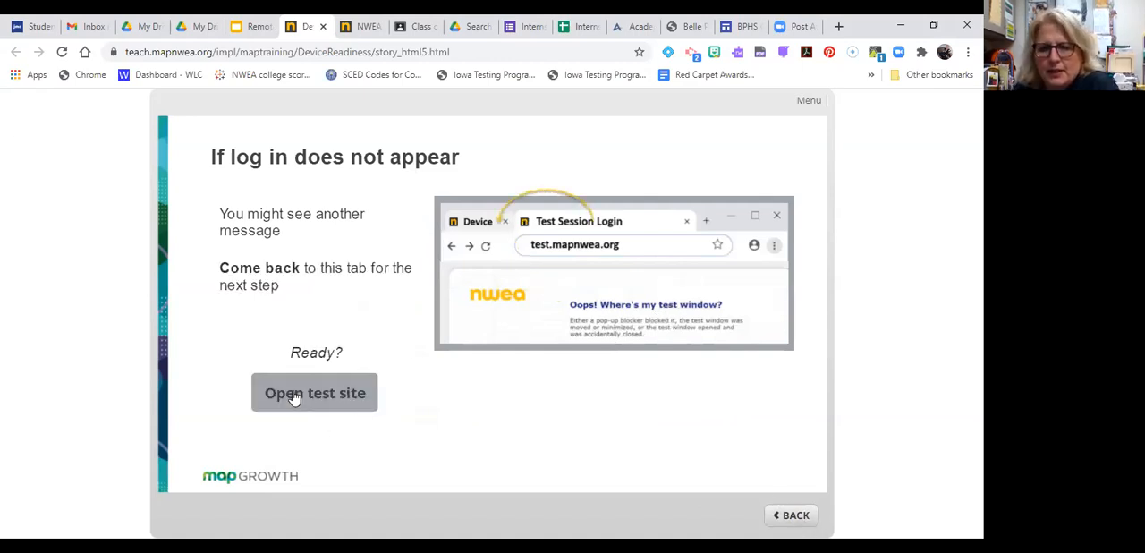
Launch the test.mapnwea.org testing site from the 'If log in does not appear' slide
click(315, 393)
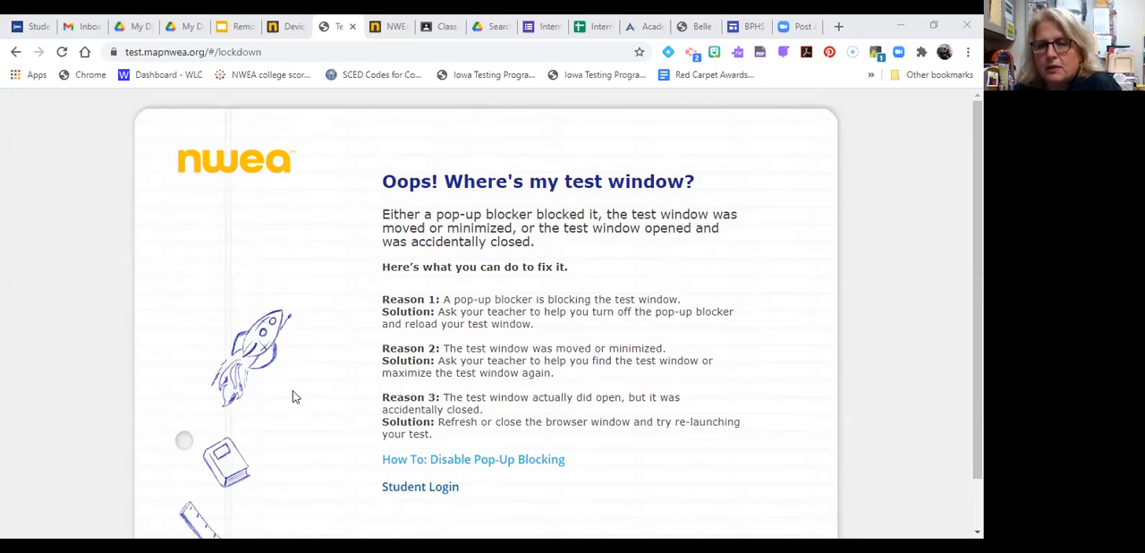
mouse_move(818, 100)
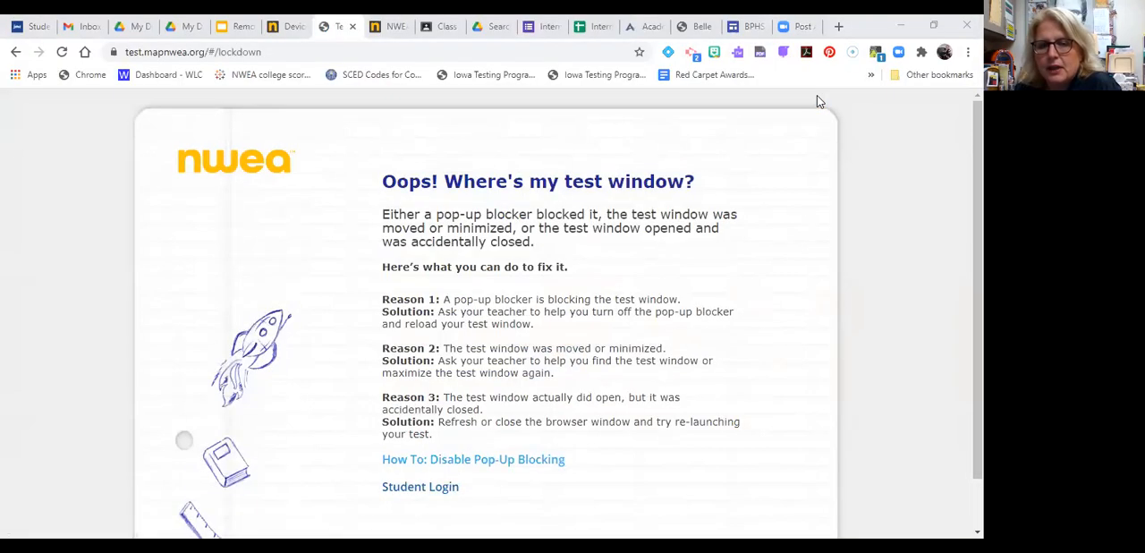
mouse_move(504, 199)
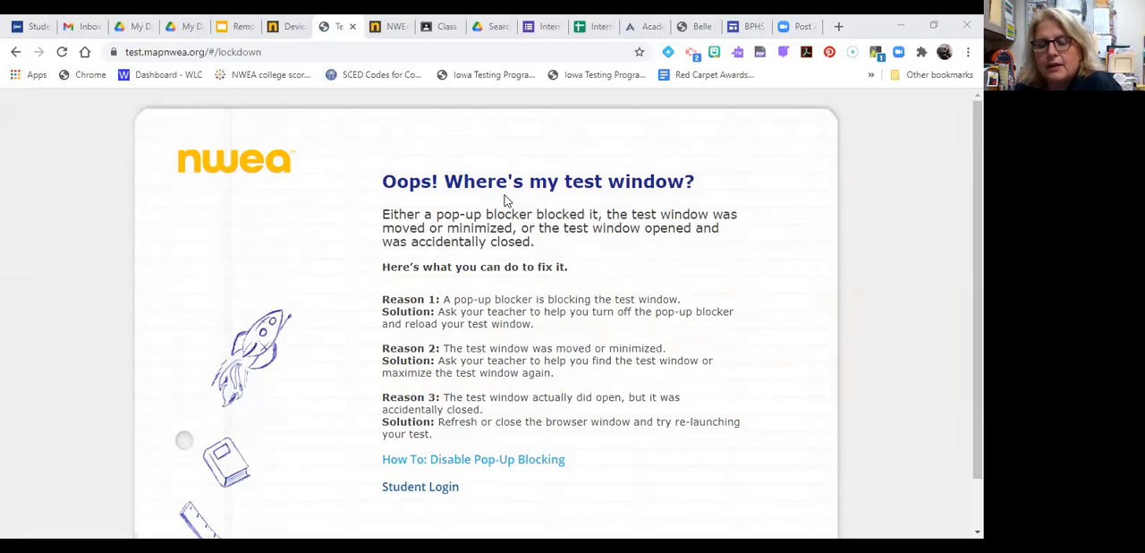
mouse_move(774, 165)
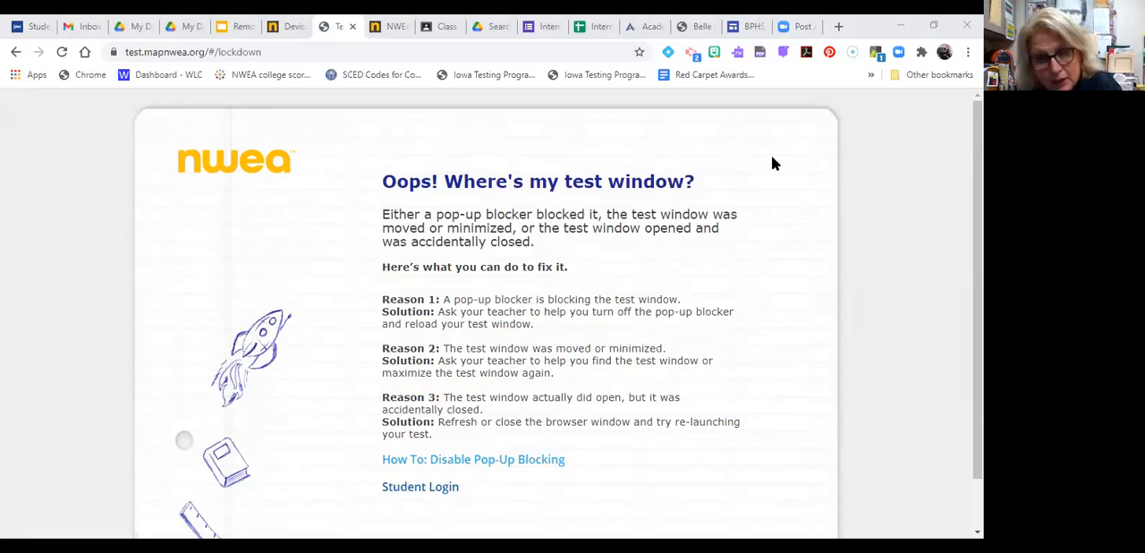